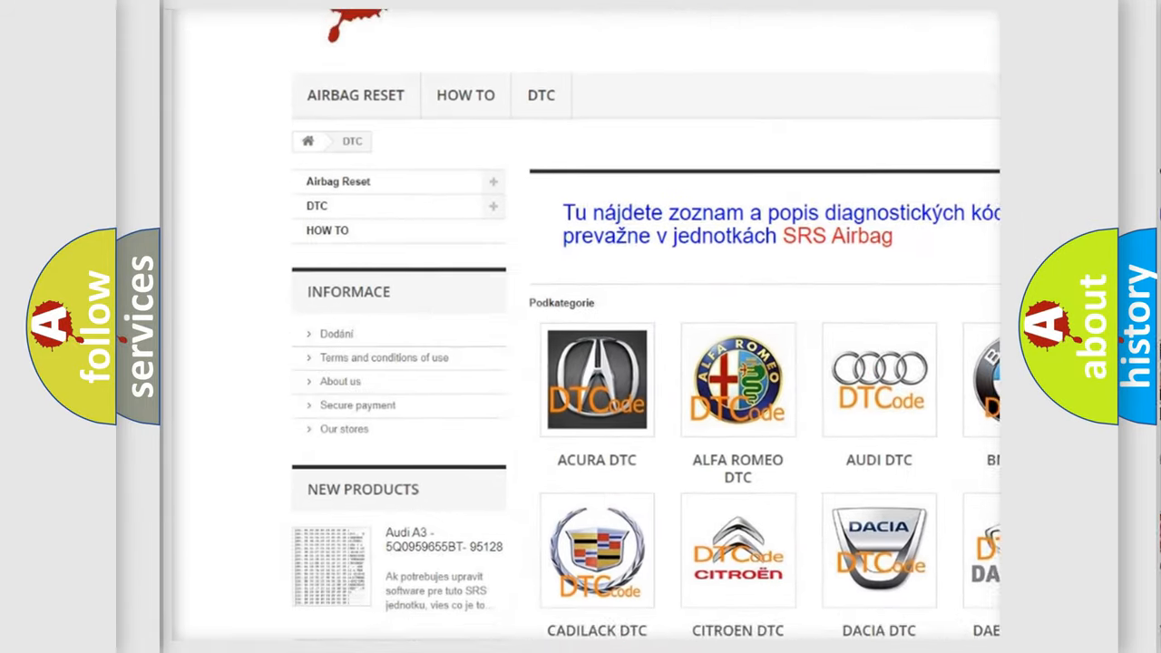
scroll(down, 3)
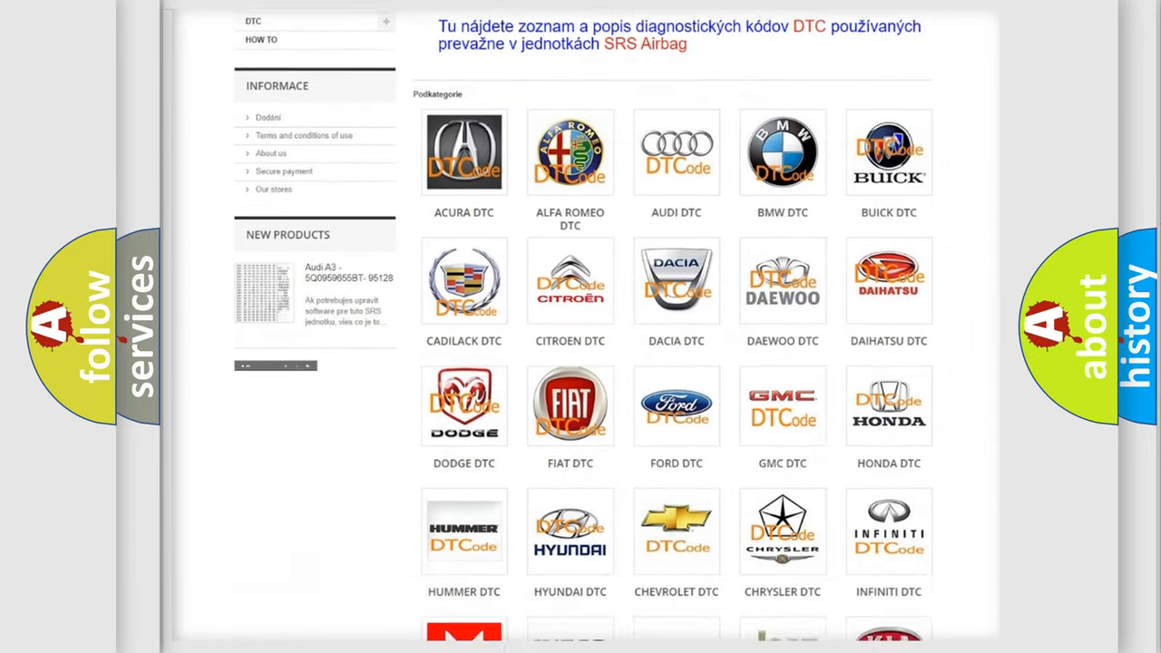
scroll(down, 3)
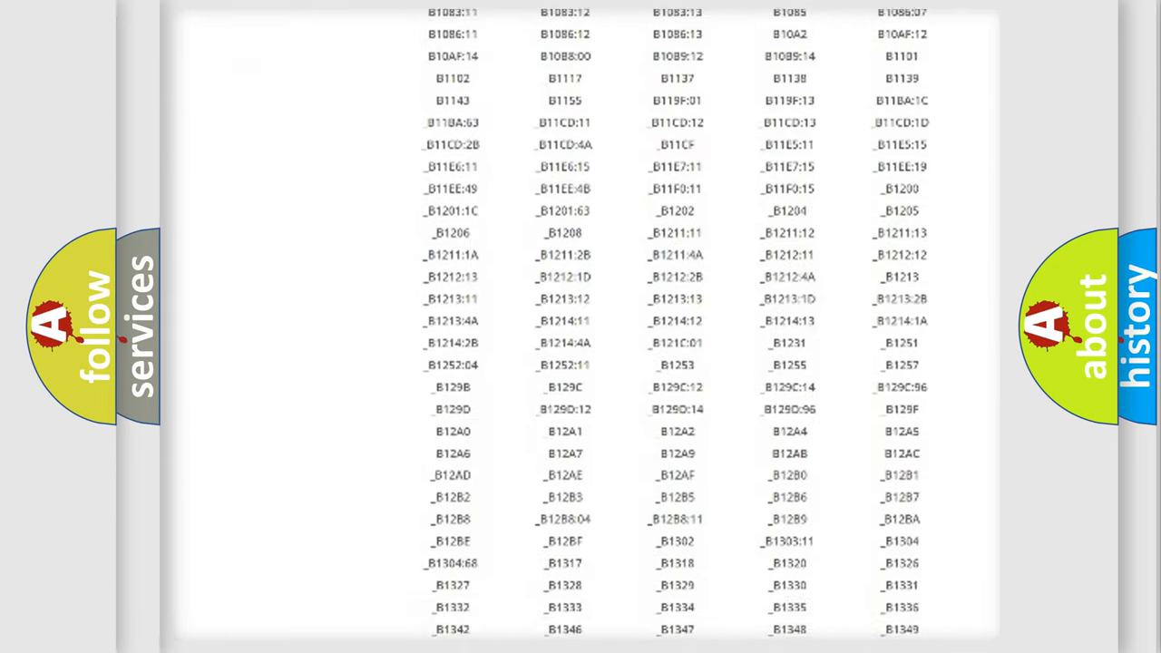
scroll(down, 3)
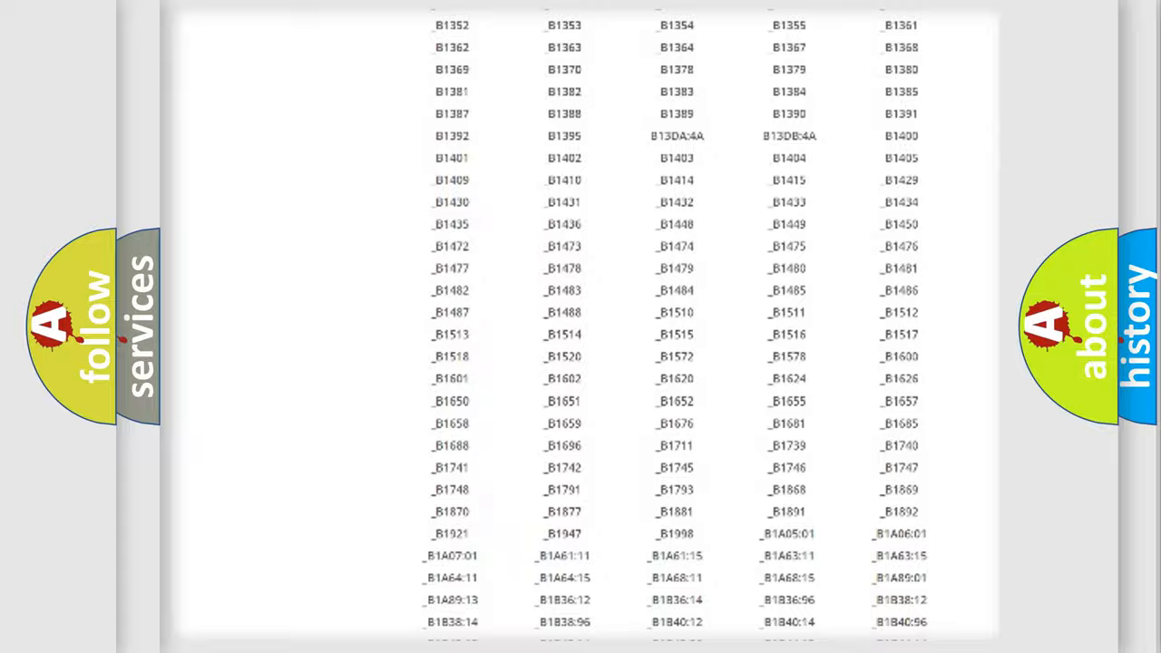
scroll(up, 3)
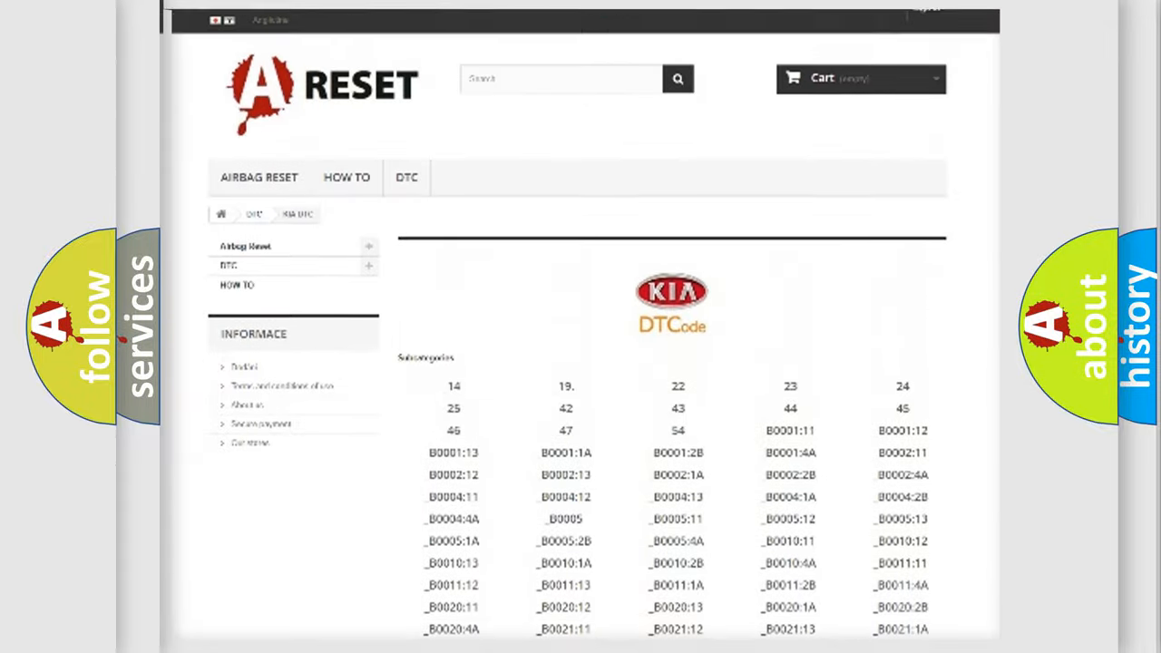